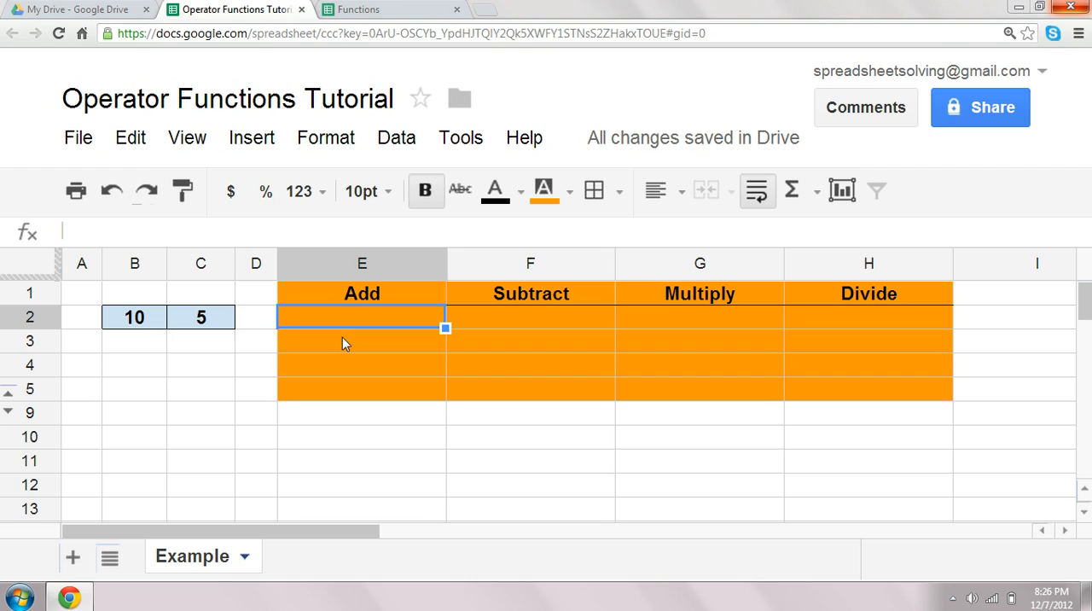
# Compute 15 in E2 by adding B2 and C2 with the plus operator.
pyautogui.write('=')
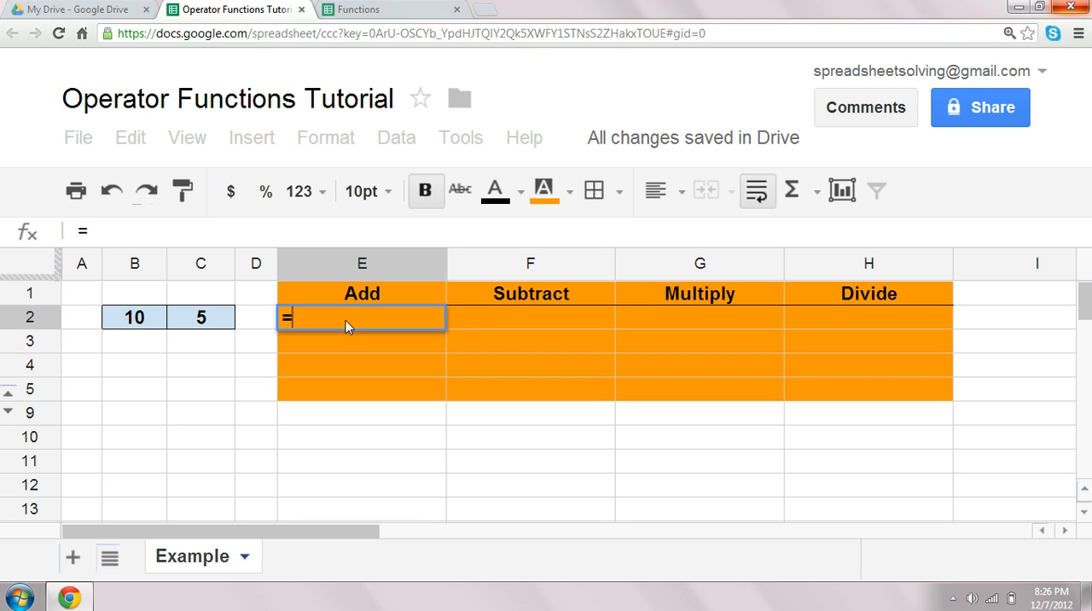
pyautogui.click(133, 318)
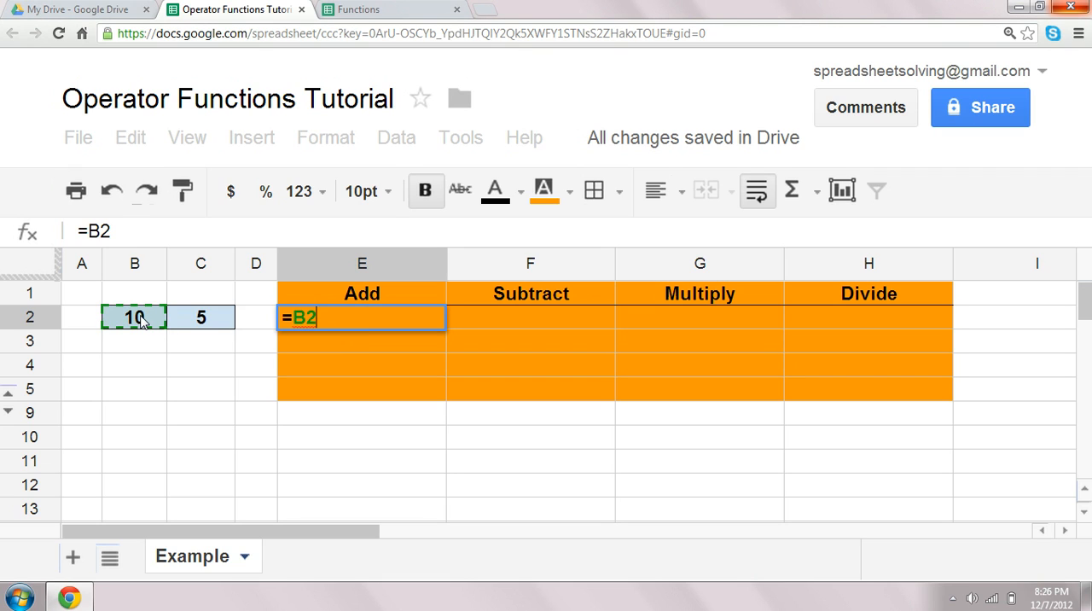
pyautogui.write('+')
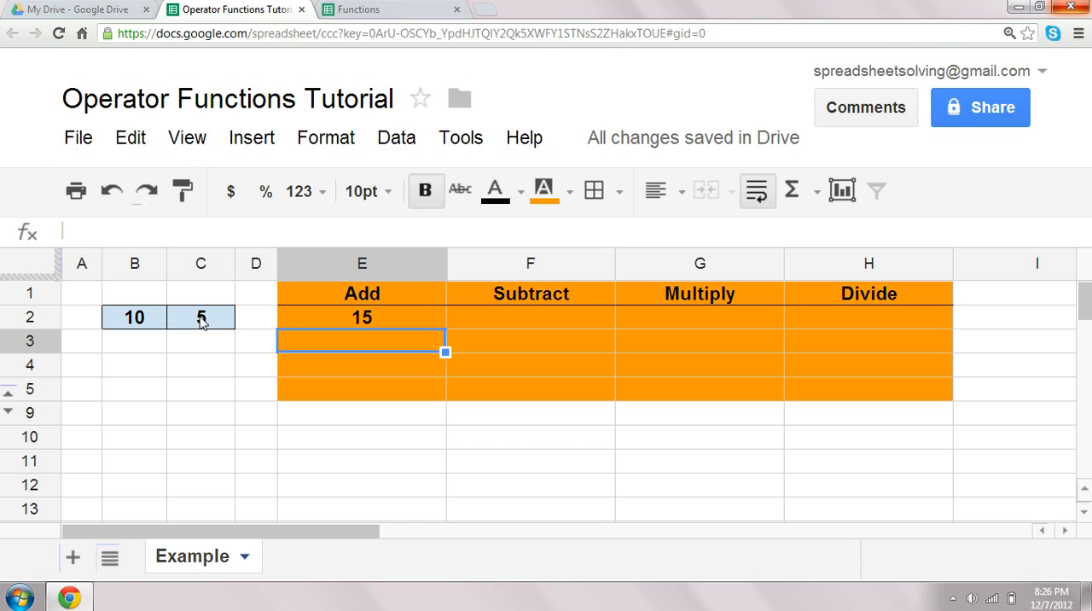
# Compute 15 in E3 with ADD(B2,C2), check its formula, and move to F2 for subtraction.
pyautogui.write('=a')
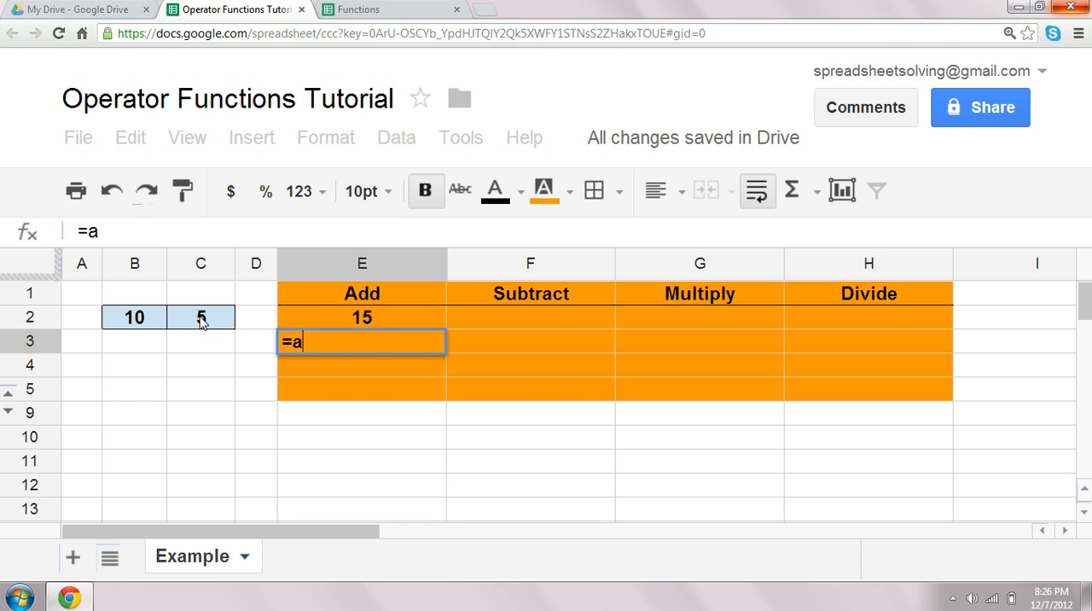
pyautogui.write('dd(')
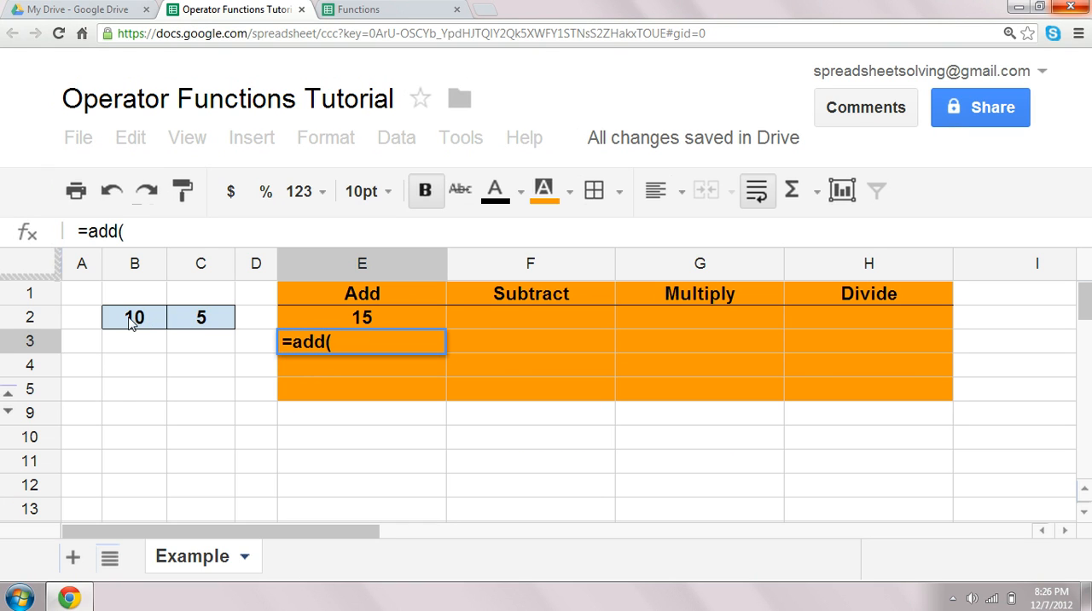
pyautogui.click(133, 318)
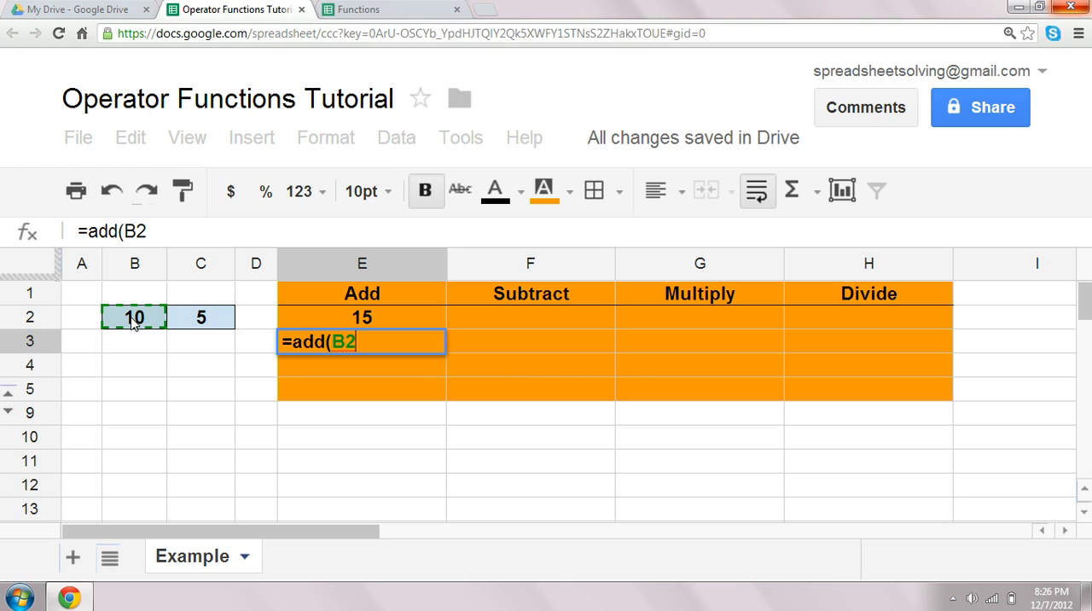
pyautogui.write(',')
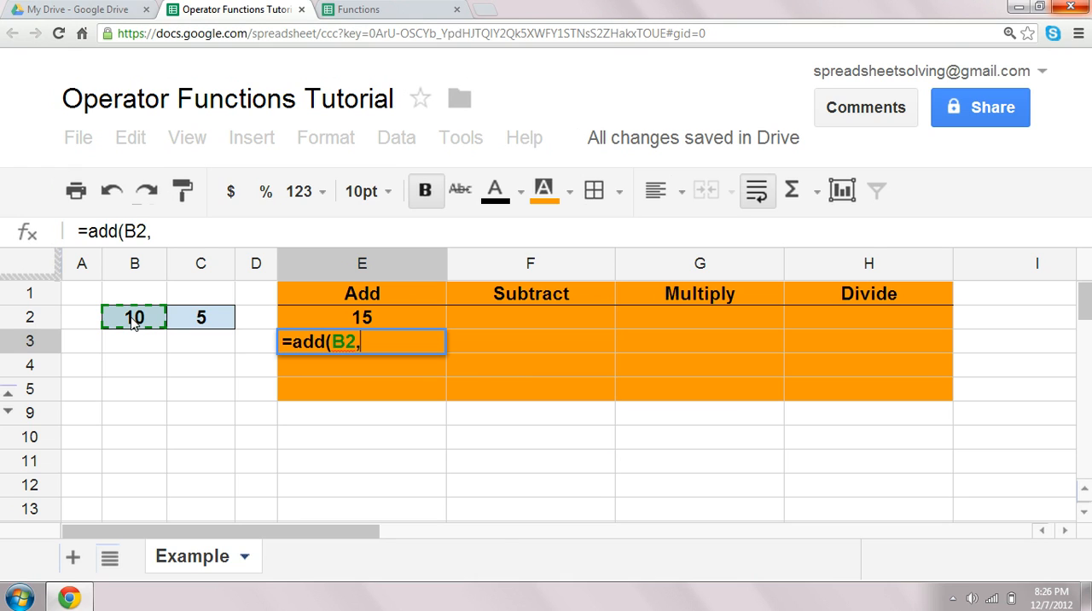
pyautogui.click(201, 318)
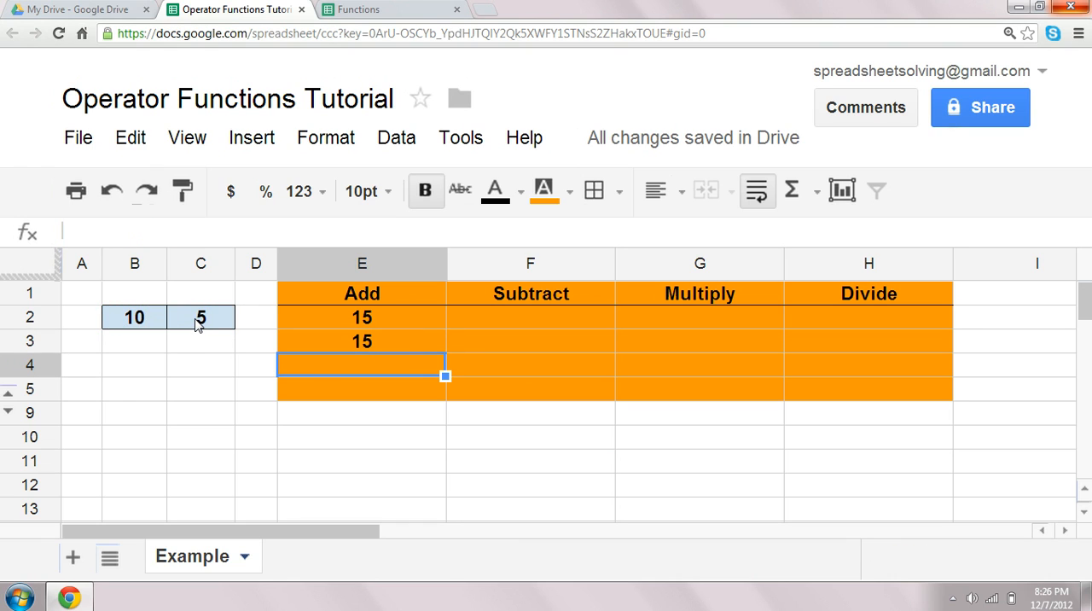
pyautogui.click(362, 339)
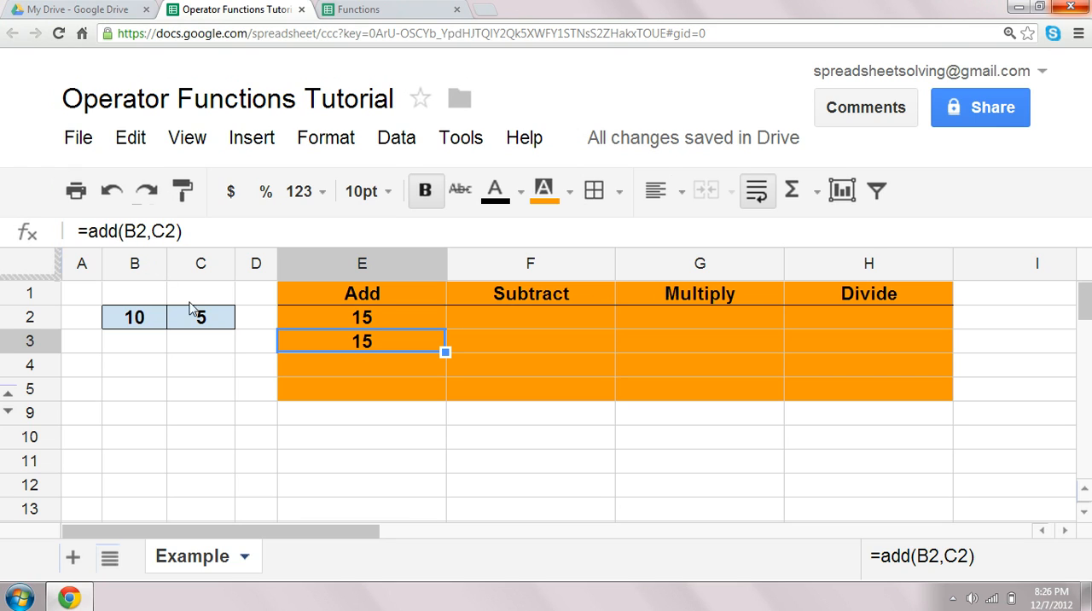
pyautogui.moveTo(232, 317)
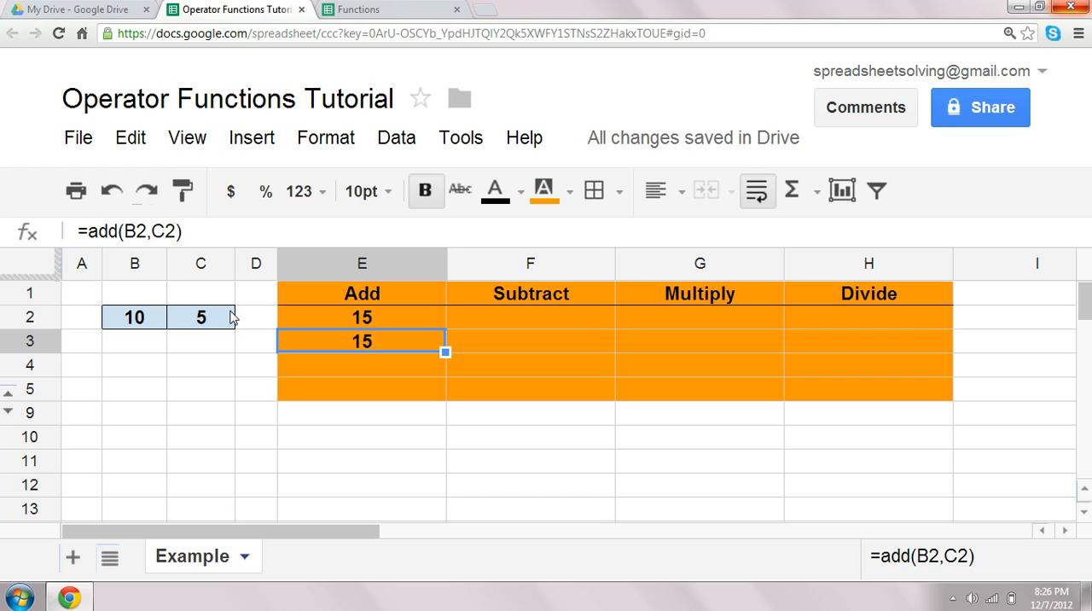
pyautogui.click(529, 317)
pyautogui.write('=B2')
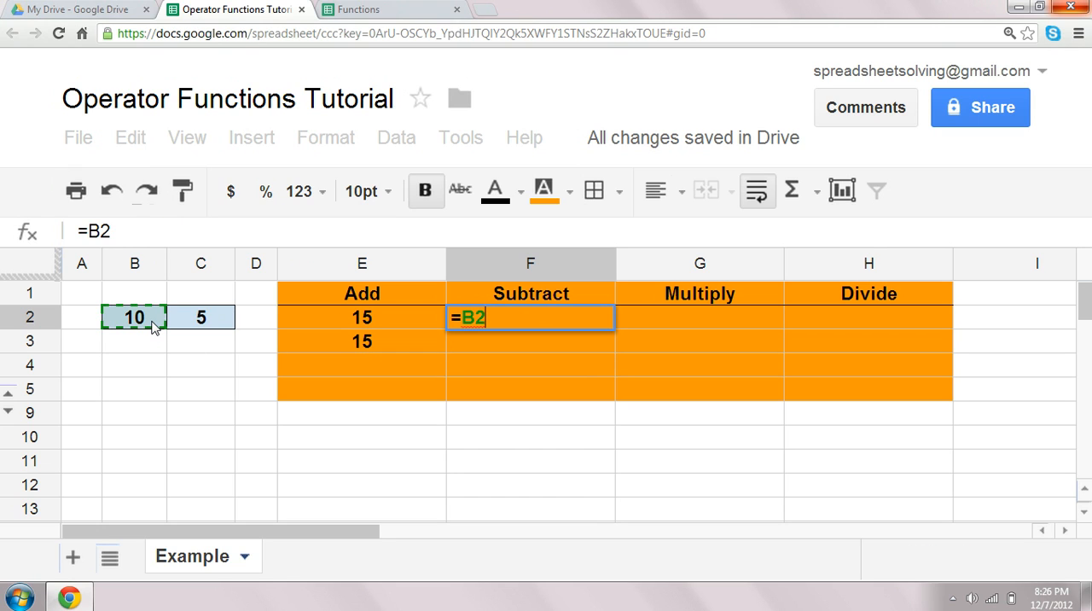
# Compute 5 in F2 with B2-C2 and in F3 with the MINUS function on B2 and C2.
pyautogui.click(202, 317)
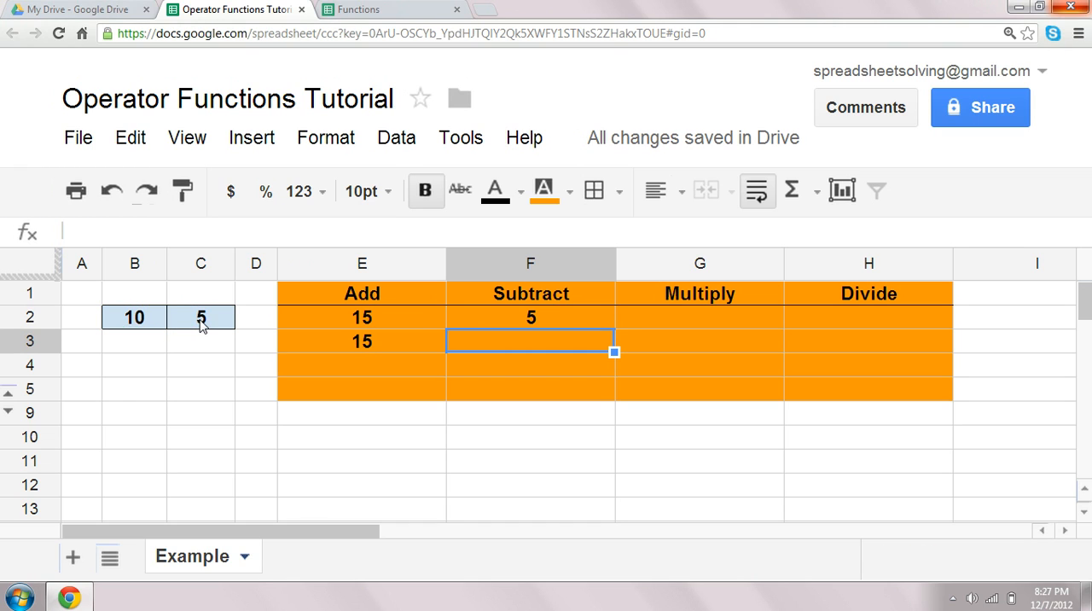
pyautogui.write('=')
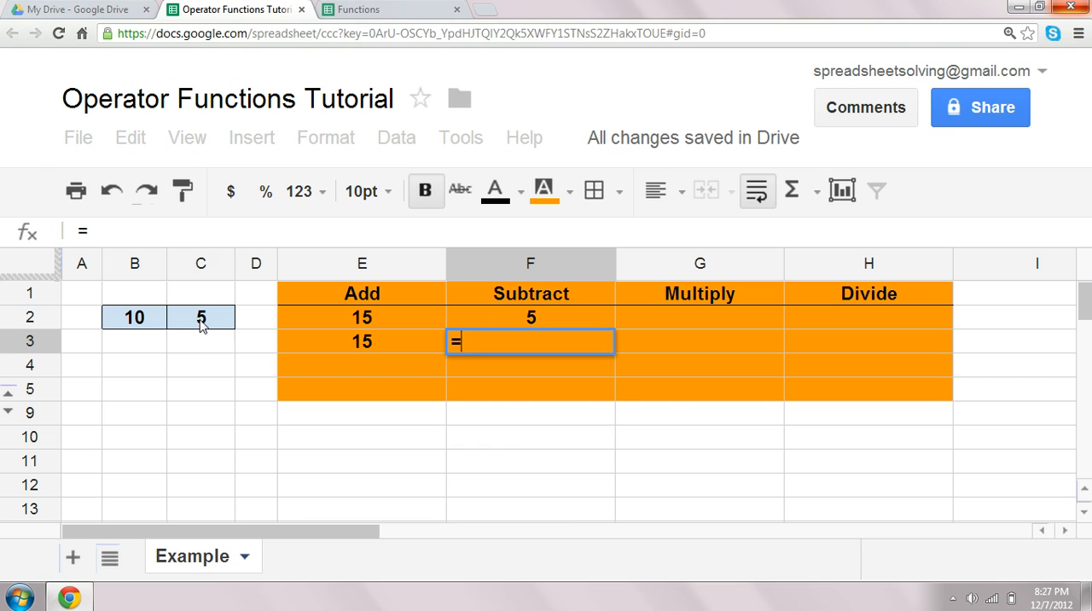
pyautogui.write('minus')
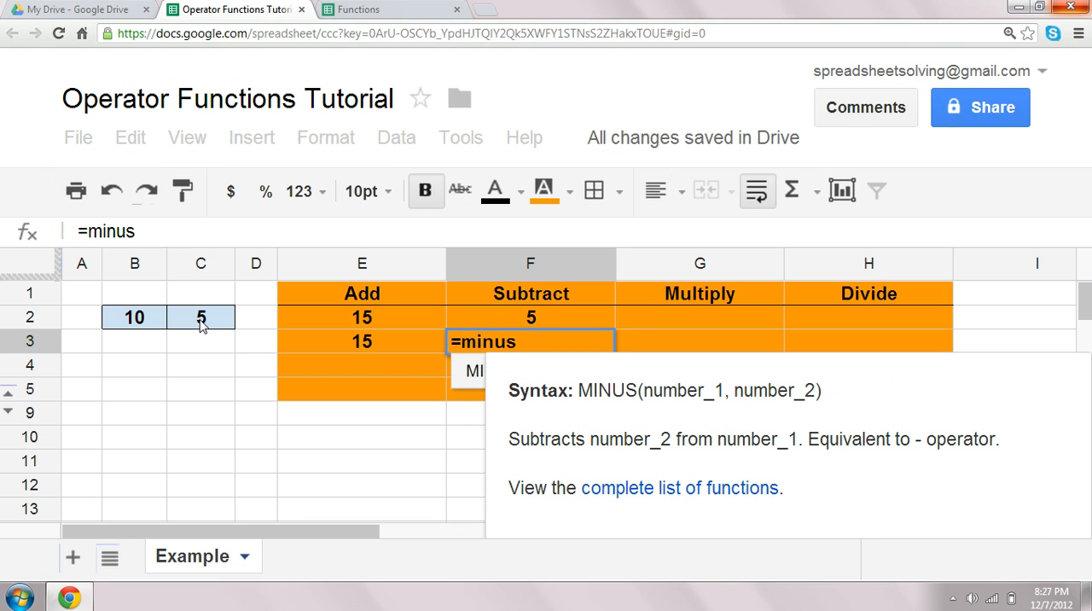
pyautogui.click(133, 317)
pyautogui.write('=')
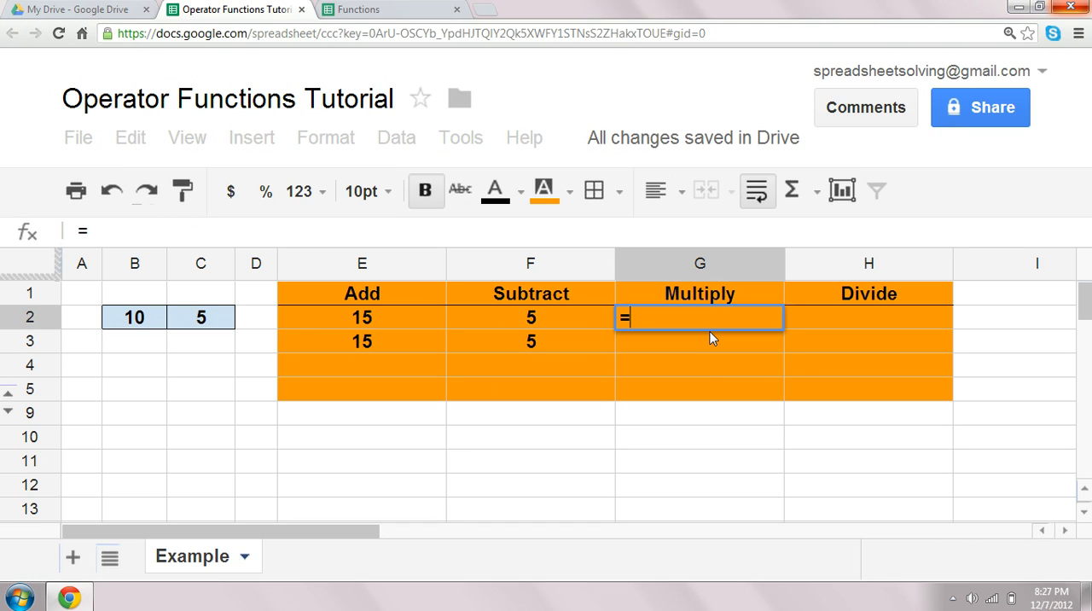
# Compute 50 in G2 by multiplying B2 by C2 with the asterisk operator.
pyautogui.click(134, 317)
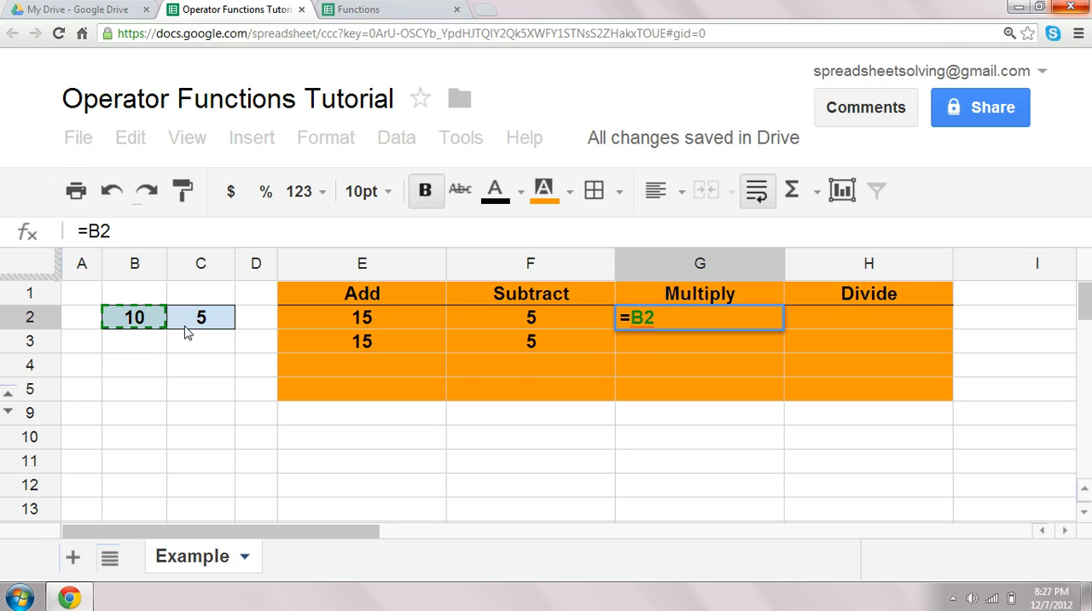
pyautogui.write('*')
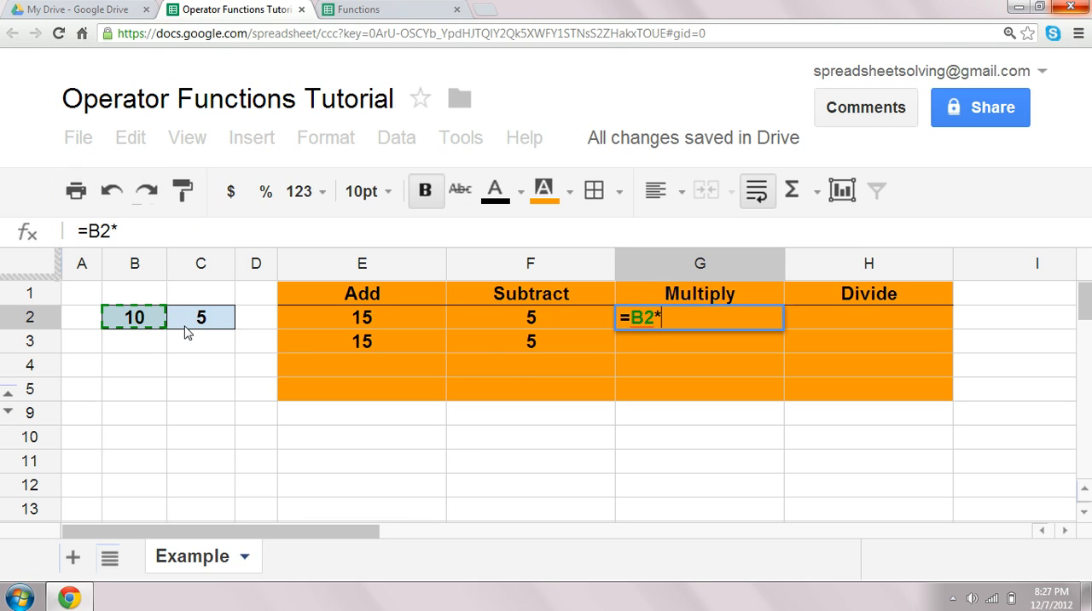
pyautogui.write('5')
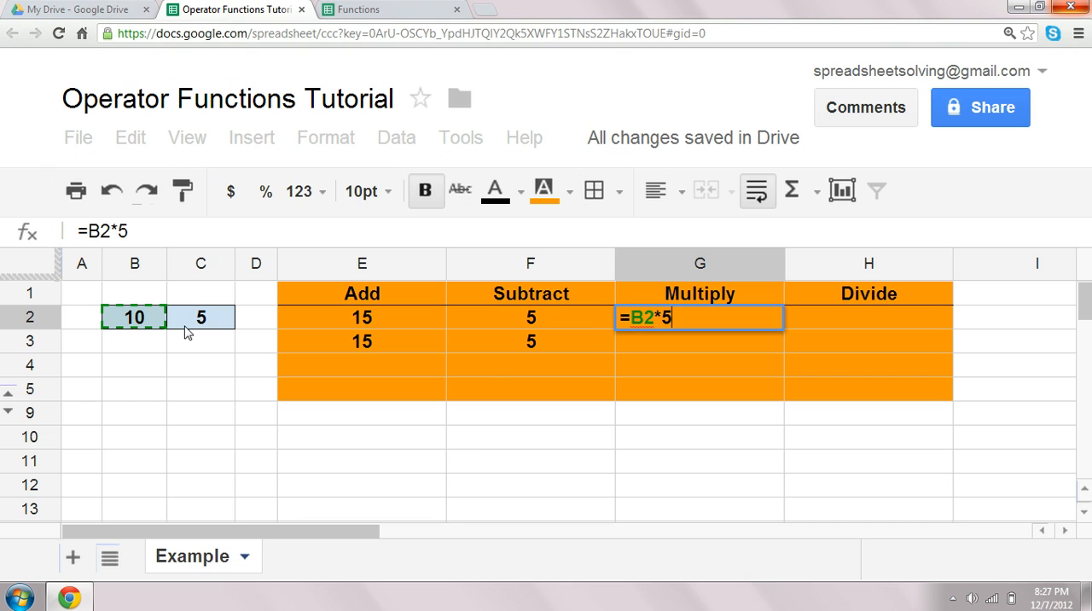
pyautogui.click(201, 318)
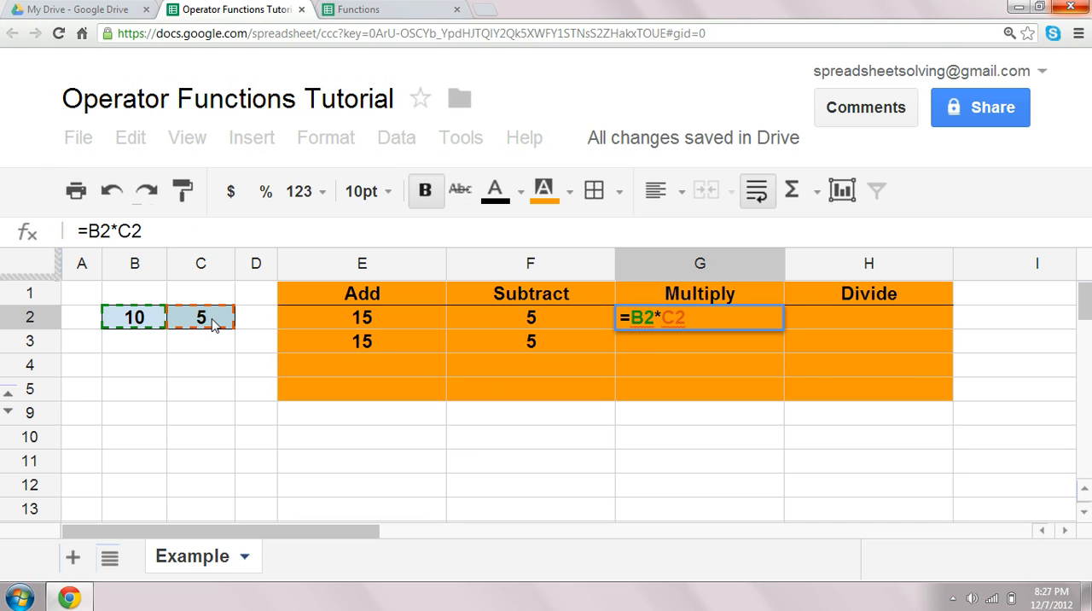
pyautogui.press('Enter')
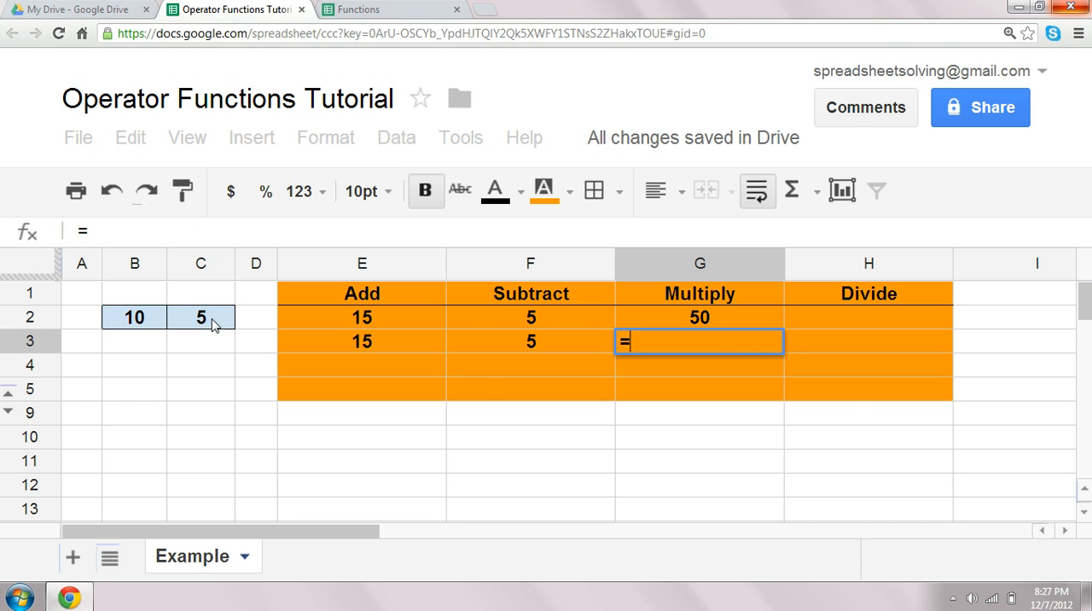
# Compute 50 in G3 with the MULTIPLY function on B2 and C2.
pyautogui.write('multiply')
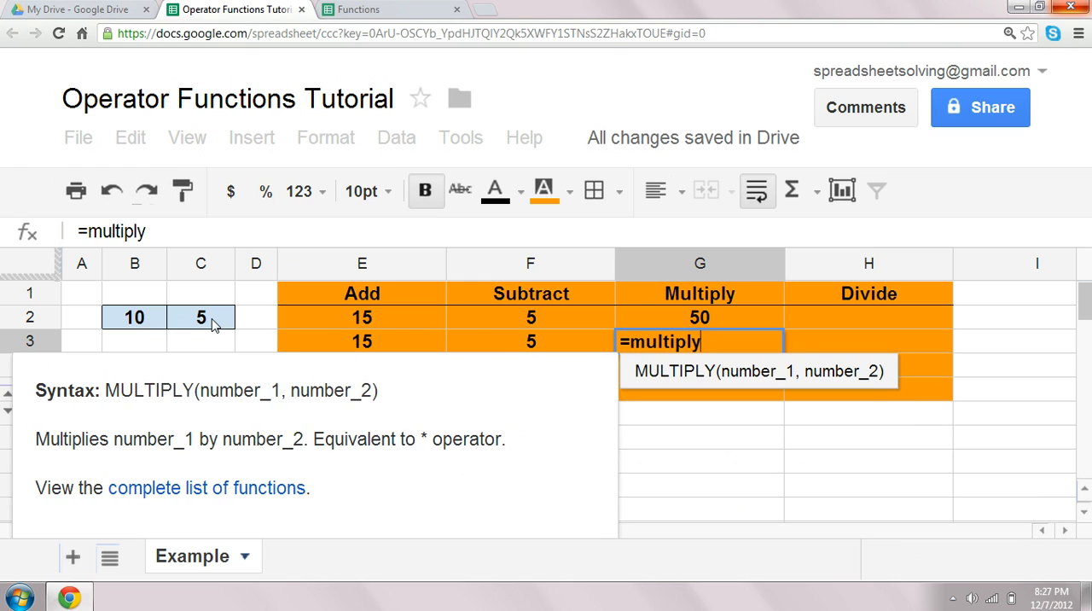
pyautogui.click(133, 317)
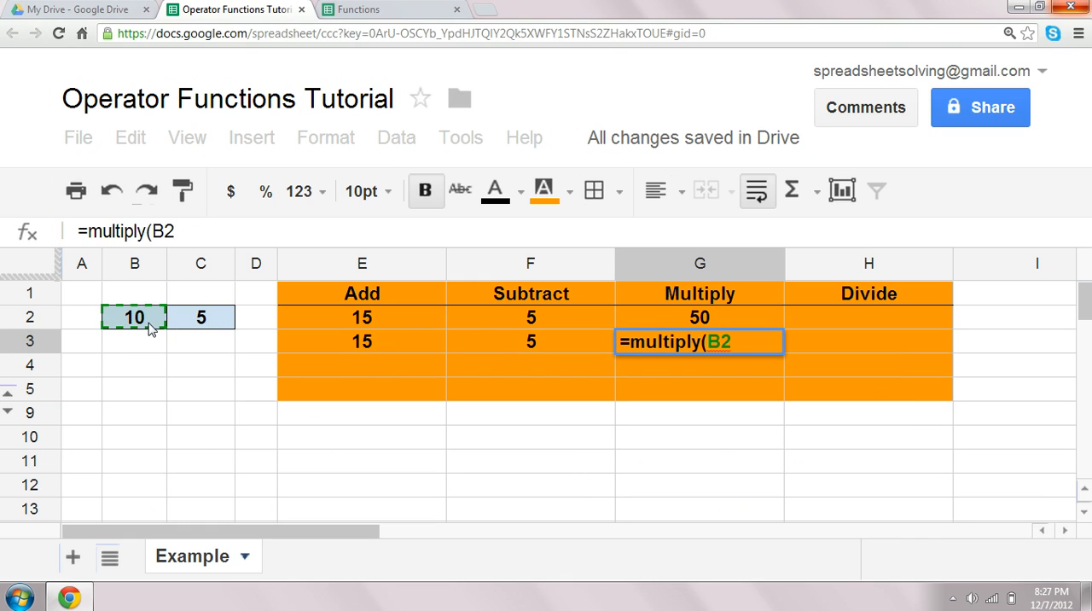
pyautogui.click(201, 317)
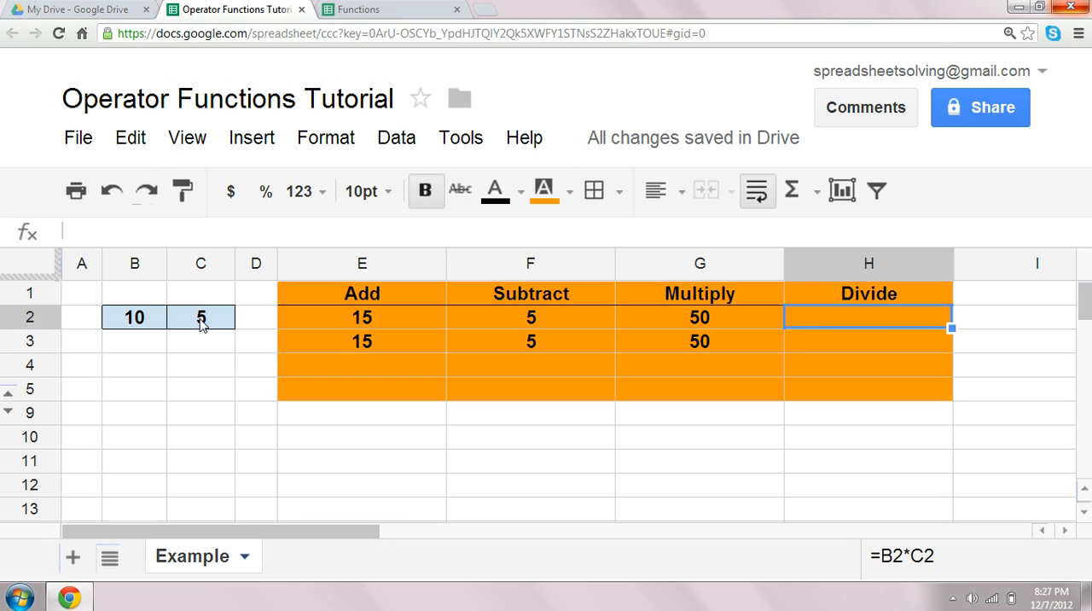
# Compute 2 in H2 by dividing B2 by 5 with the slash operator.
pyautogui.write('=B2/')
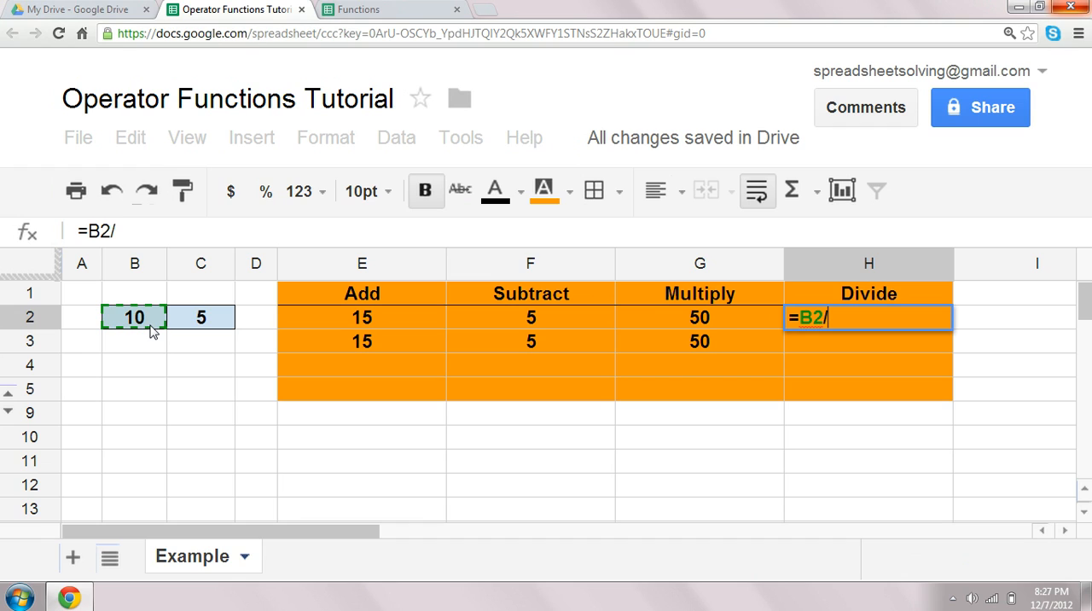
pyautogui.write('5')
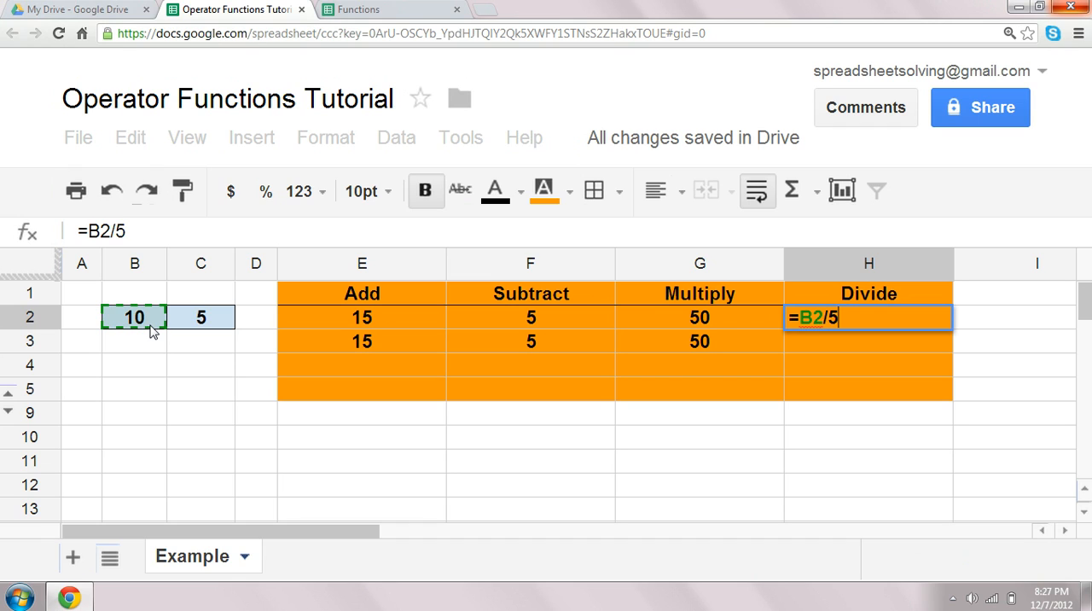
pyautogui.click(201, 317)
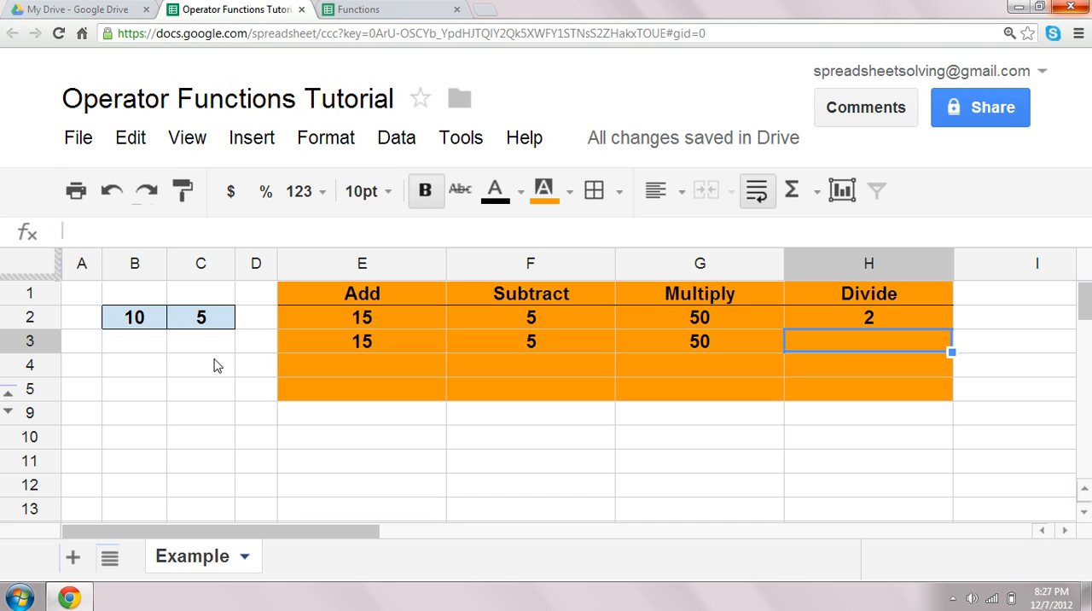
# Compute 2 in H3 with the DIVIDE function on B2 and C2.
pyautogui.write('=d')
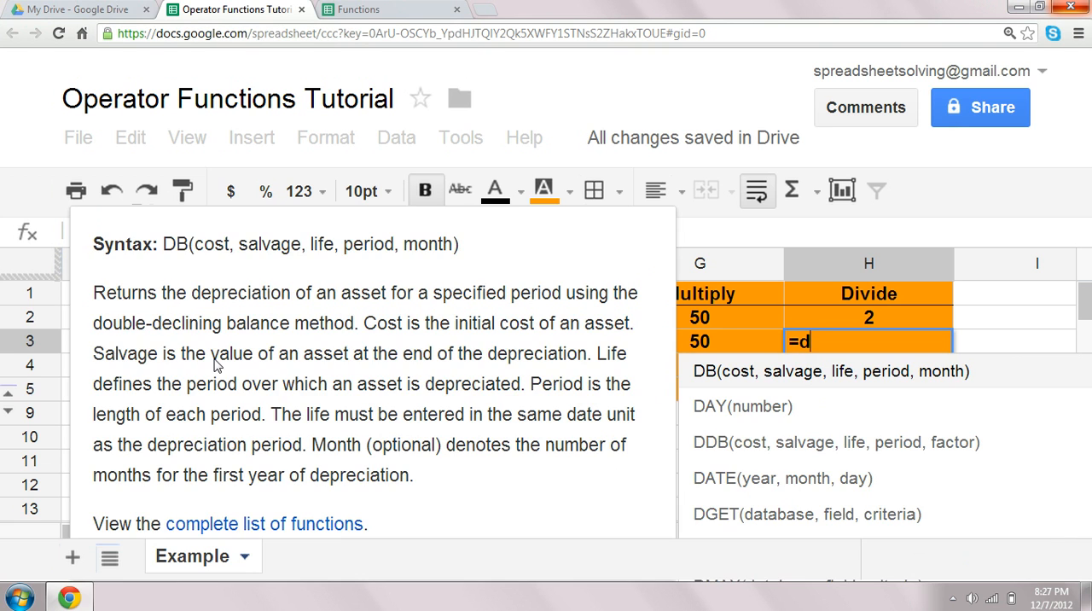
pyautogui.write('ivide(')
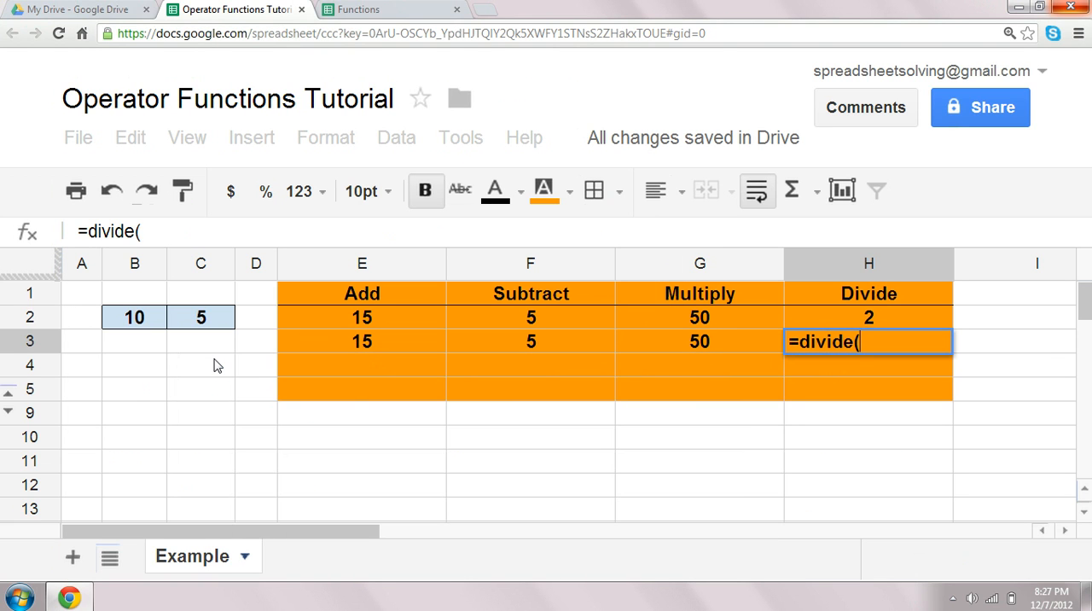
pyautogui.click(133, 317)
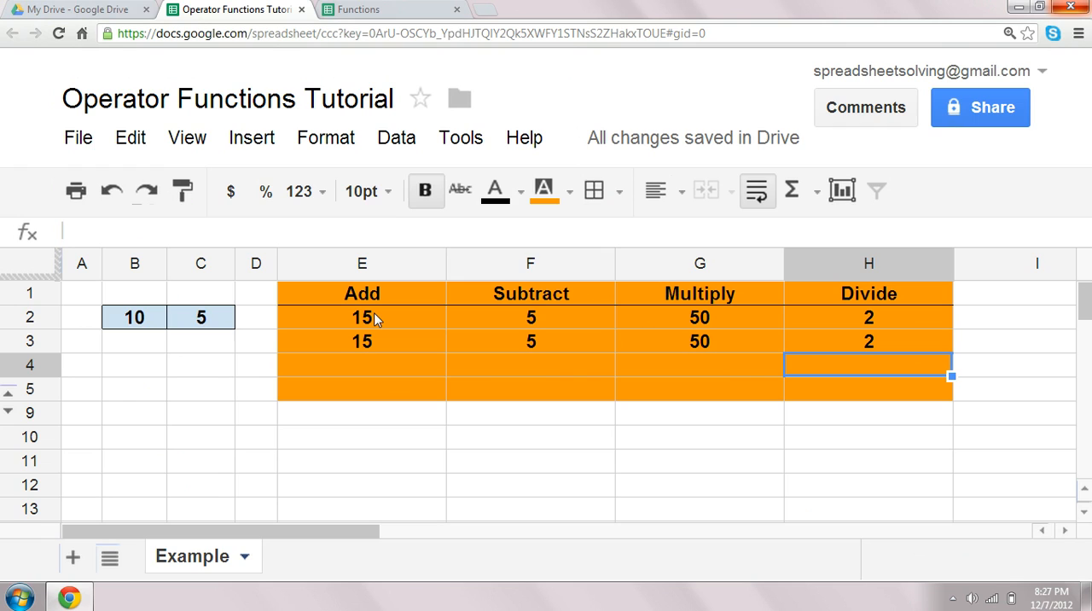
pyautogui.moveTo(536, 339)
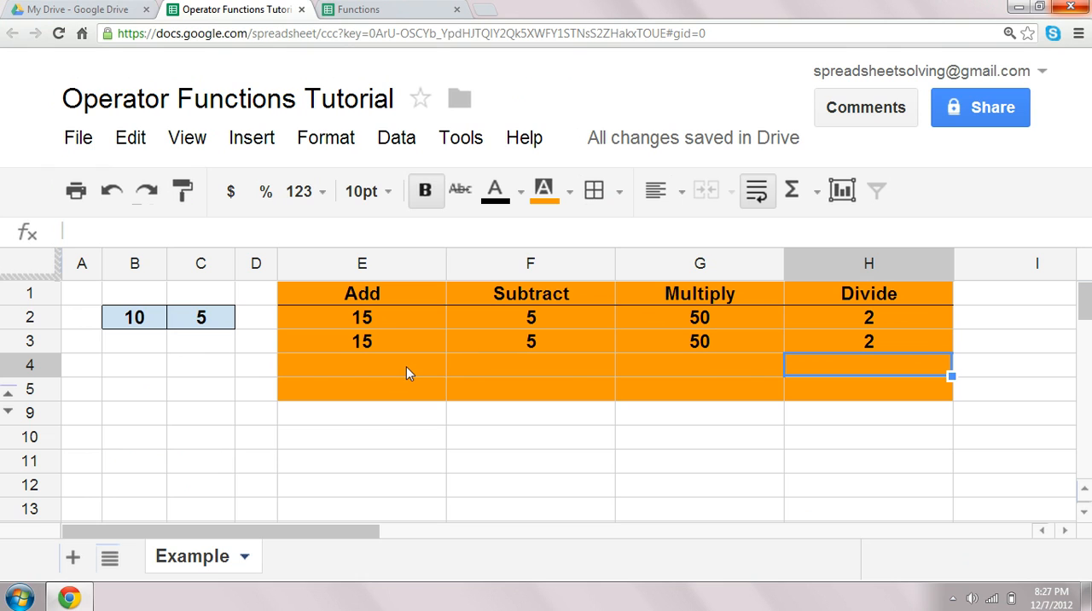
# Sum B2:C2 in E4 with SUM, giving 15.
pyautogui.write('=su')
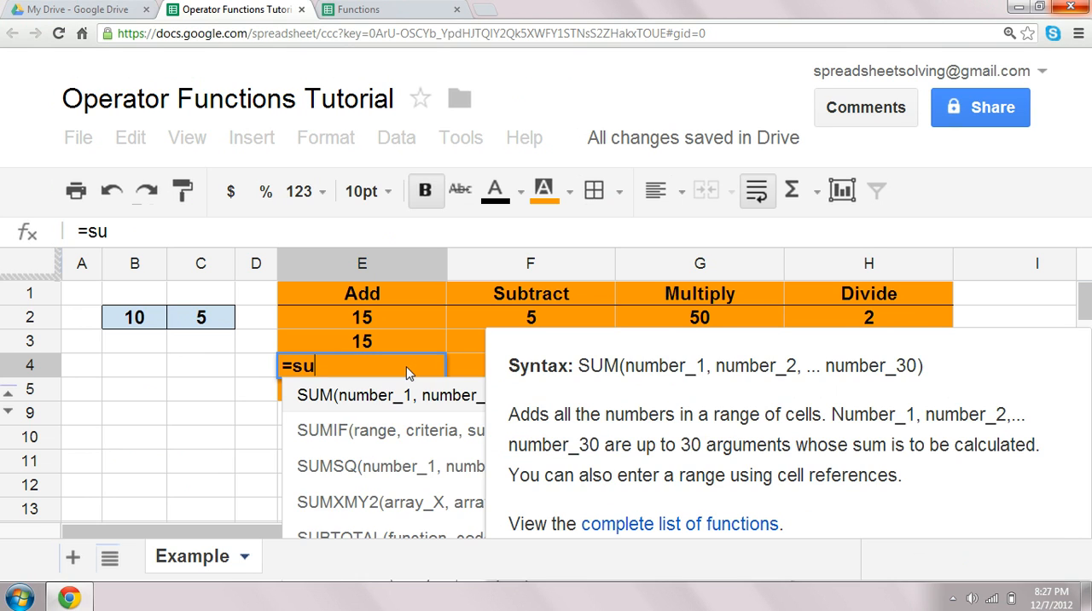
pyautogui.write('m(B2:C2')
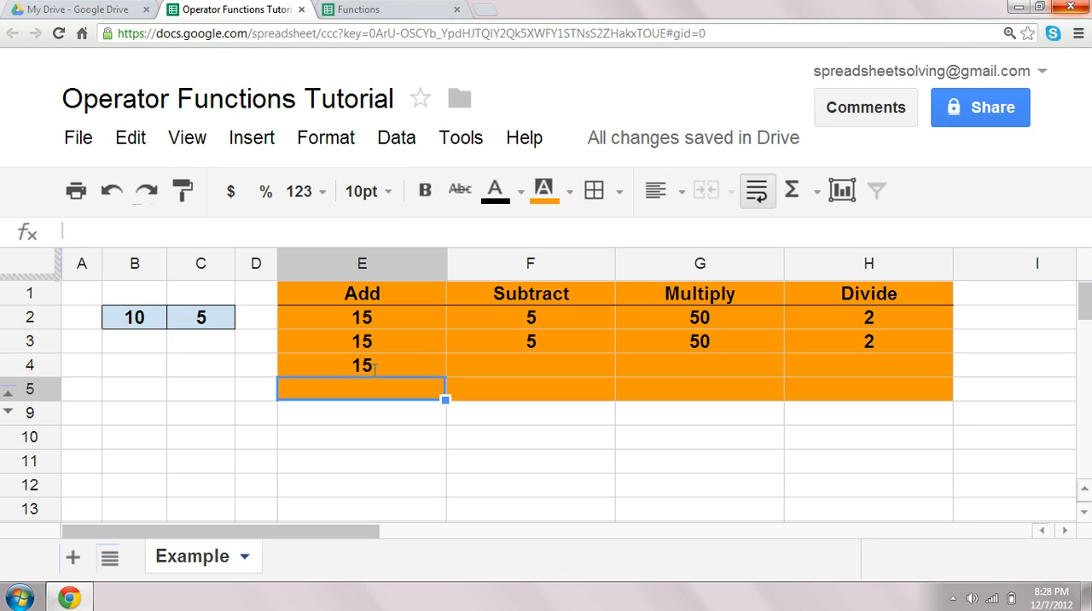
# Multiply the range B2:C2 in G4 with PRODUCT, giving 50.
pyautogui.click(361, 365)
pyautogui.write('=')
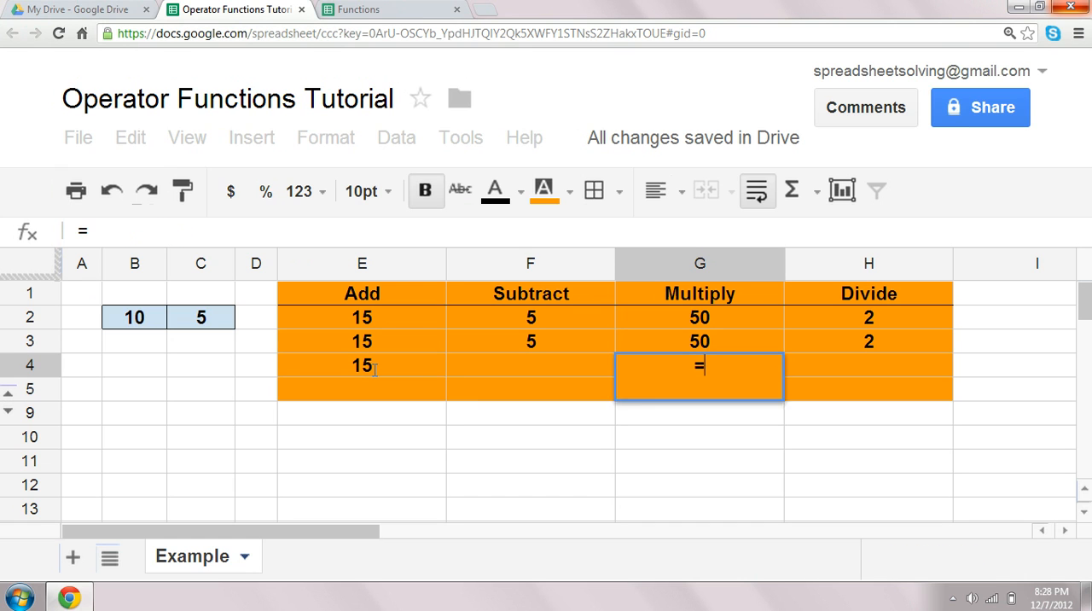
pyautogui.write('produc')
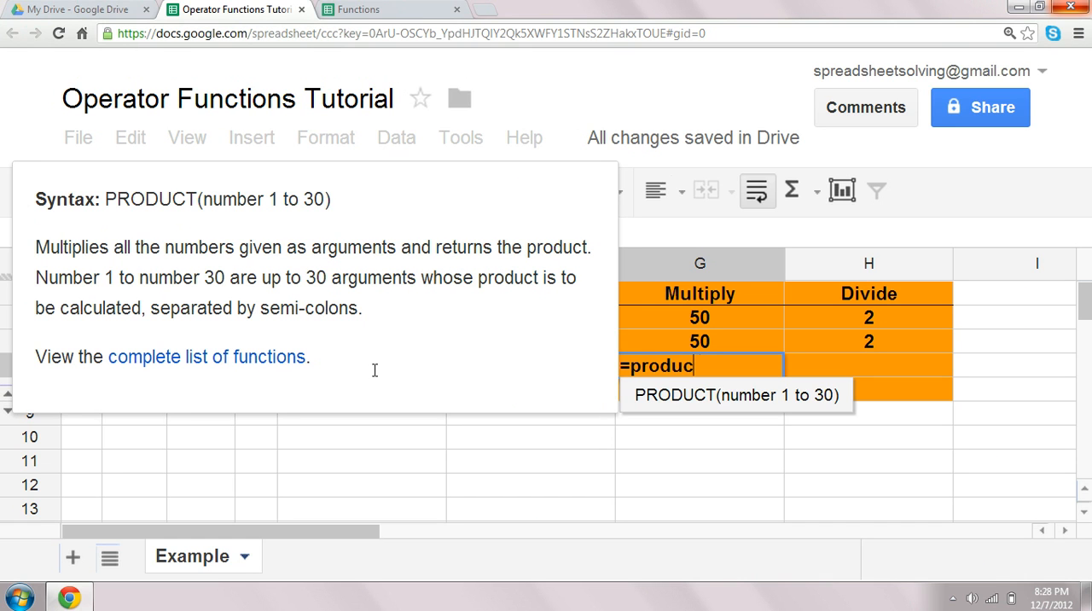
pyautogui.click(133, 318)
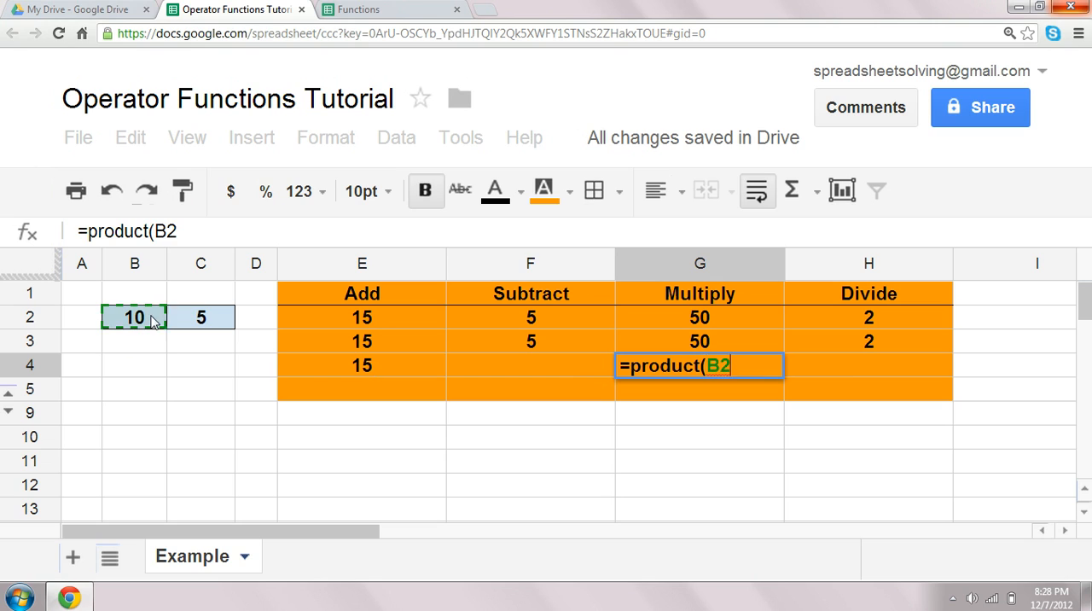
pyautogui.moveTo(133, 318); pyautogui.dragTo(201, 317)
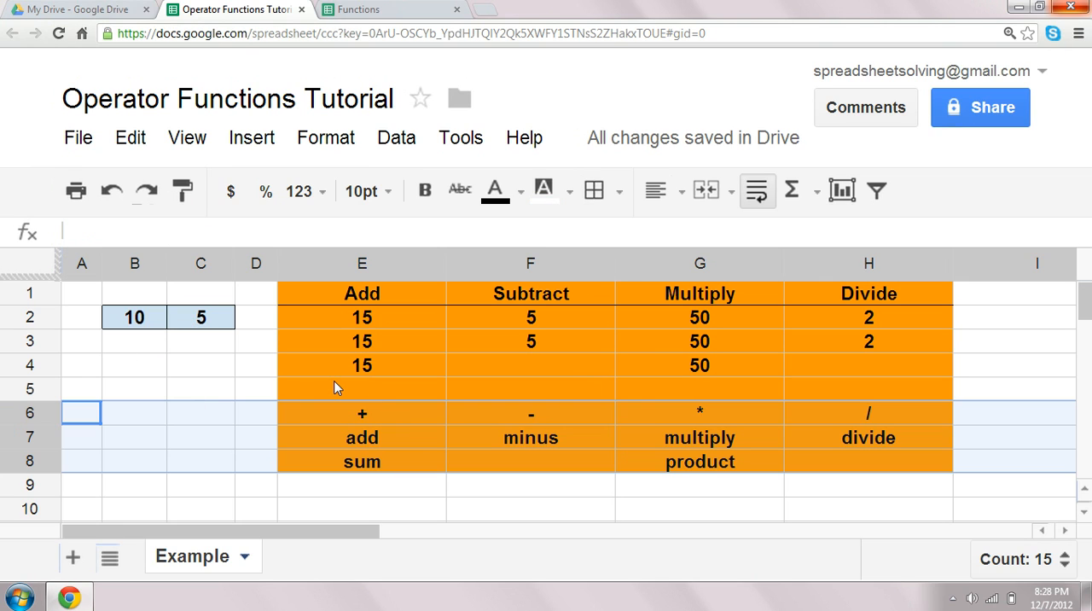
pyautogui.click(362, 389)
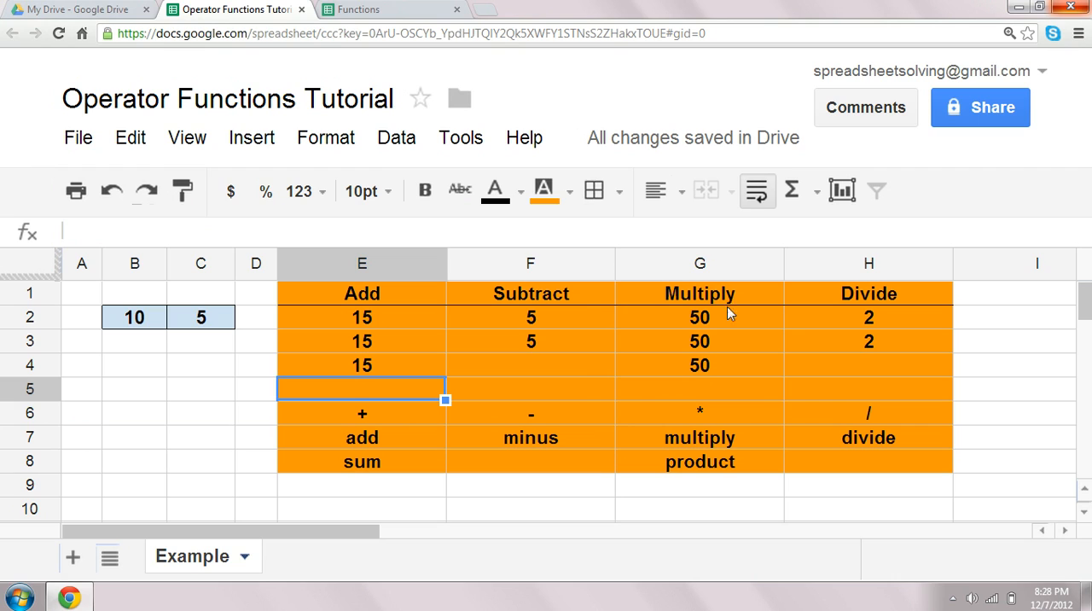
pyautogui.moveTo(587, 435)
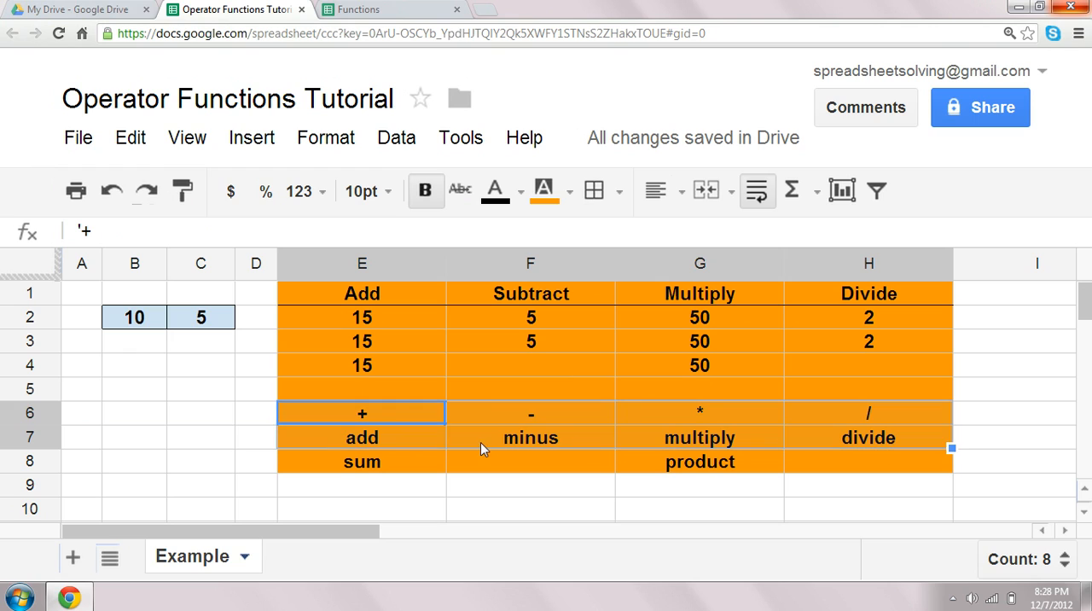
pyautogui.click(362, 437)
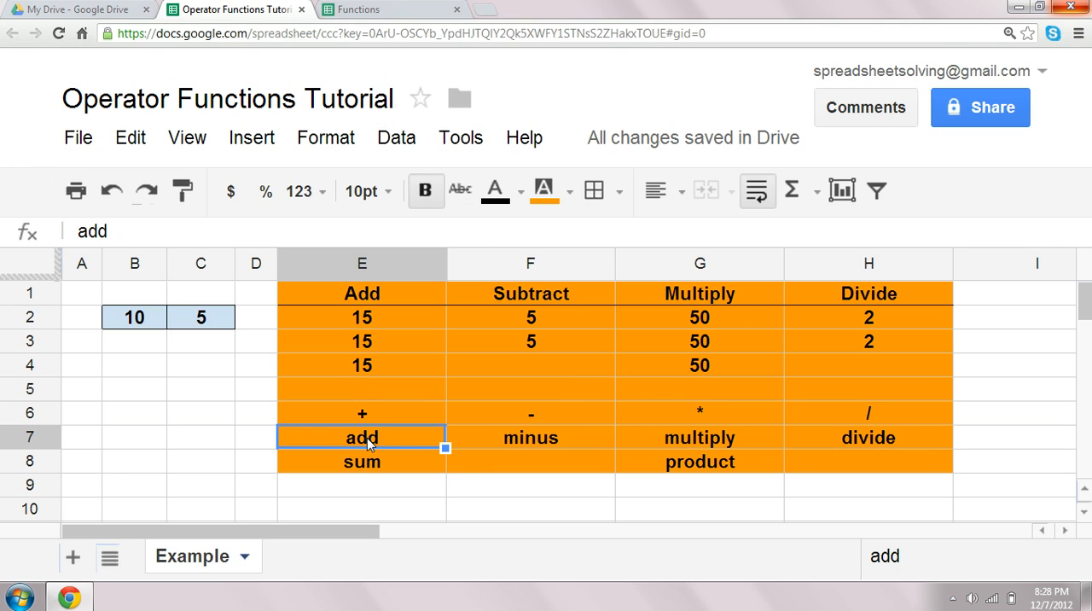
pyautogui.click(255, 437)
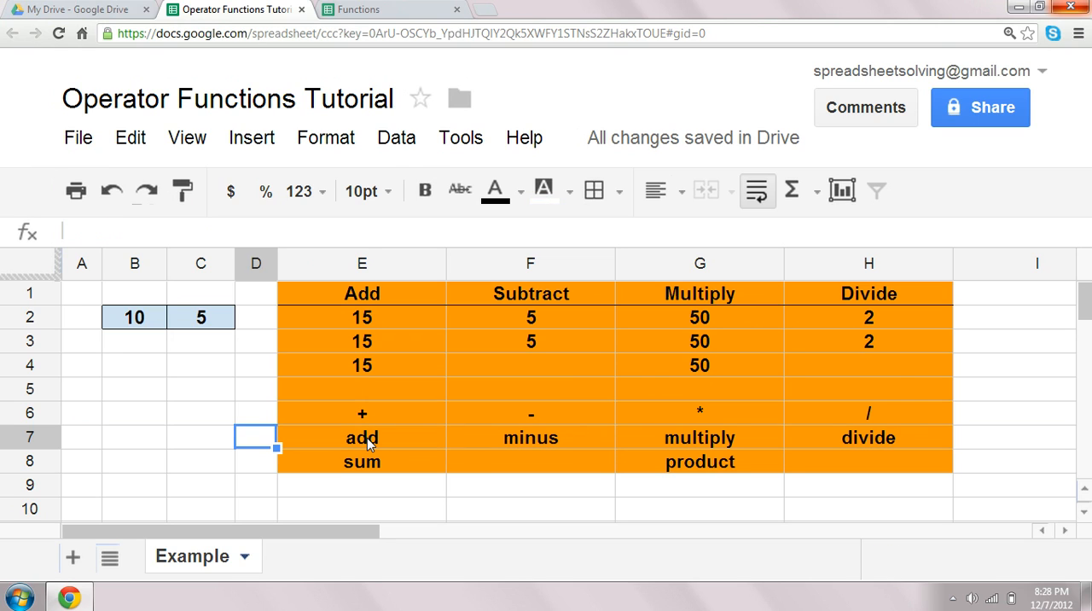
pyautogui.click(361, 436)
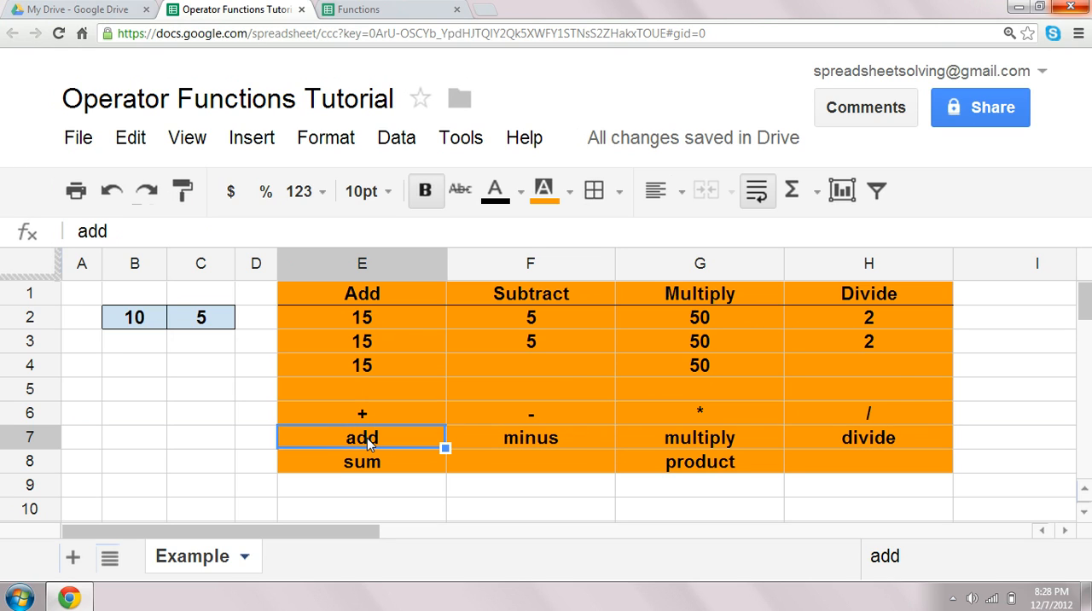
pyautogui.click(256, 437)
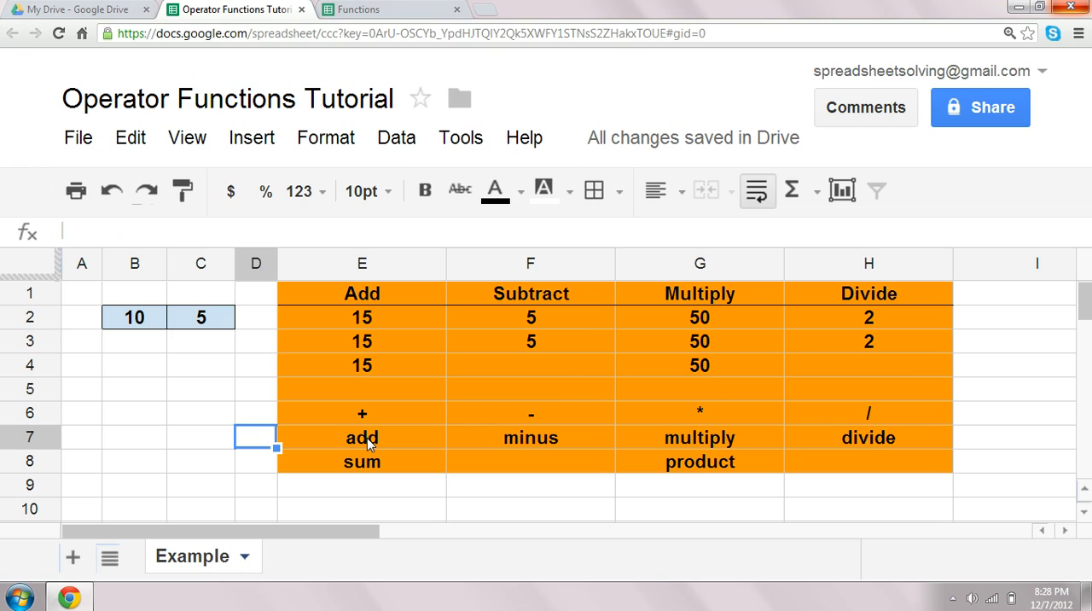